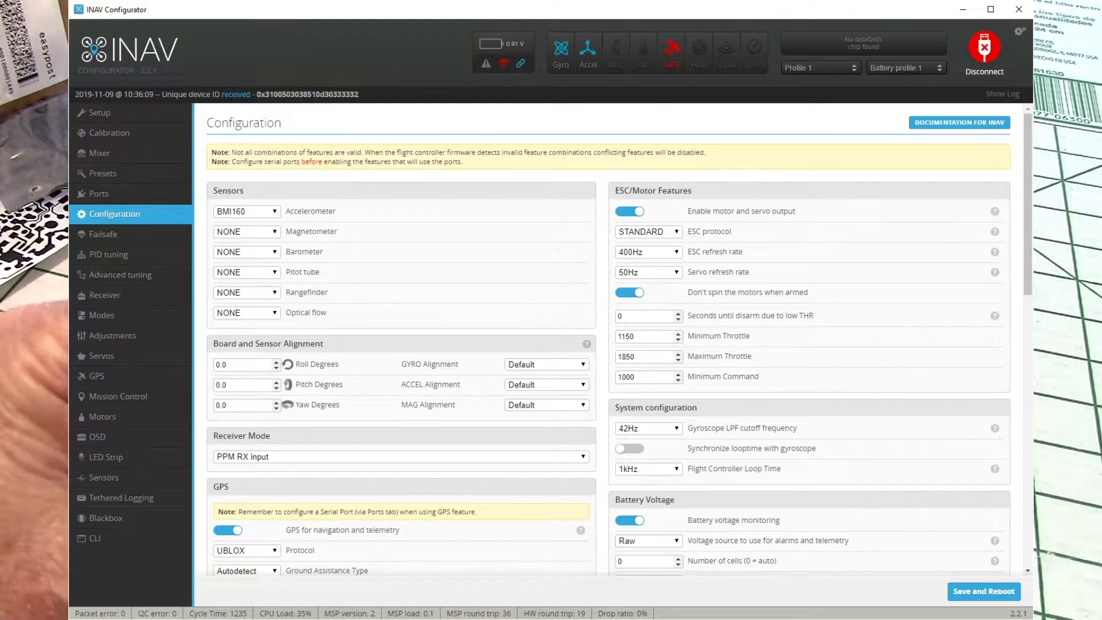
Show the OSD page with its element list, video preview, display settings and alarm thresholds.
{"action": "left_click", "coordinate": [96, 447]}
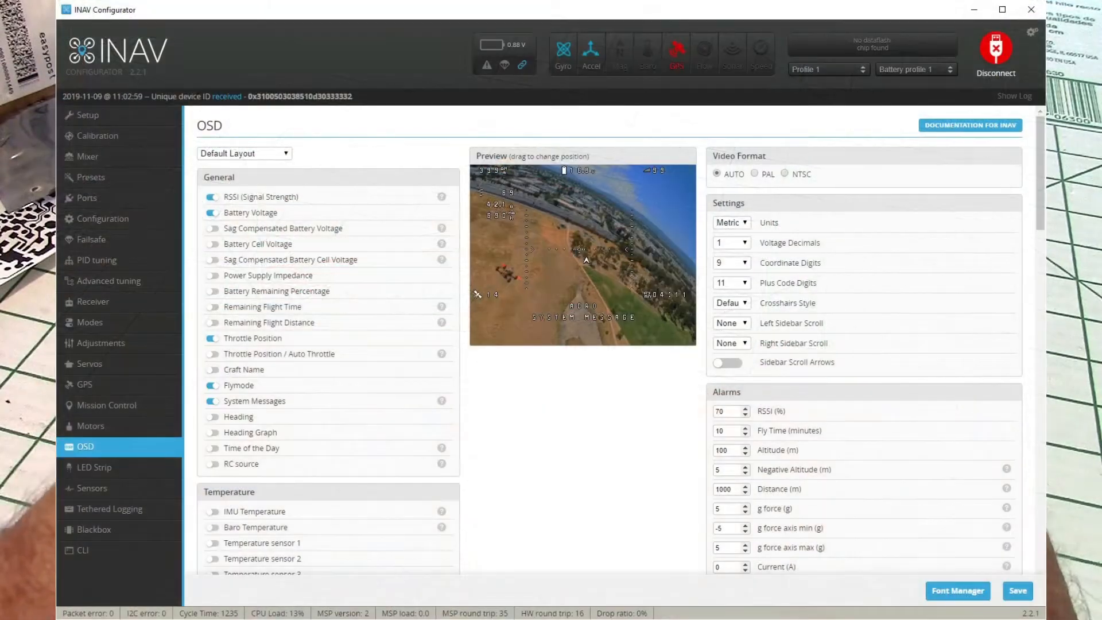